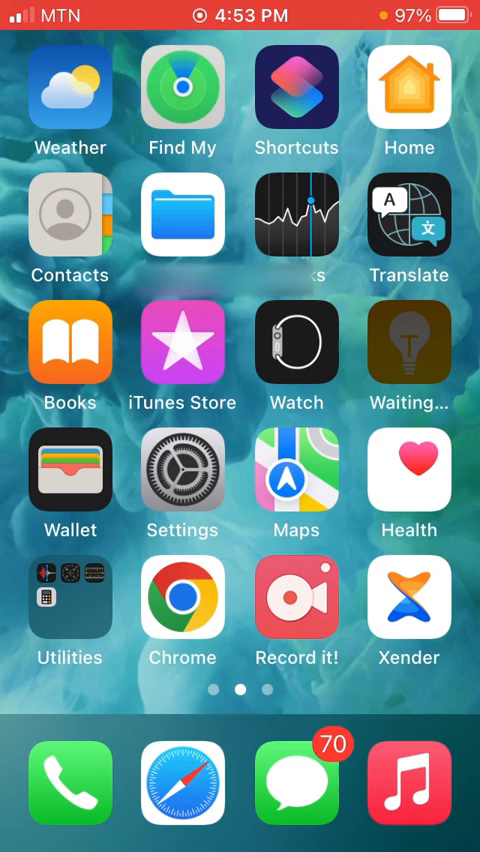
Launch the Settings app from the home screen.
{"action": "left_click", "coordinate": [182, 470]}
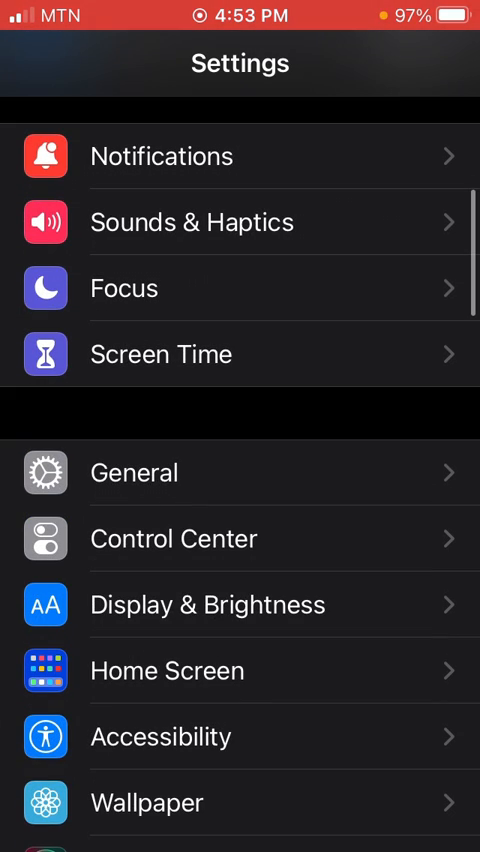
Go into Control Center settings and scroll through the More Controls list down to Wallet.
{"action": "left_click", "coordinate": [174, 538]}
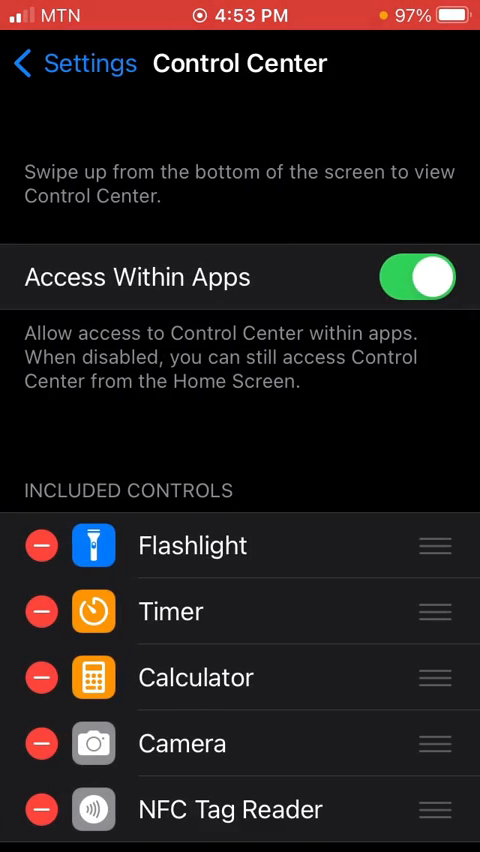
{"action": "scroll", "scroll_direction": "down", "scroll_amount": 3}
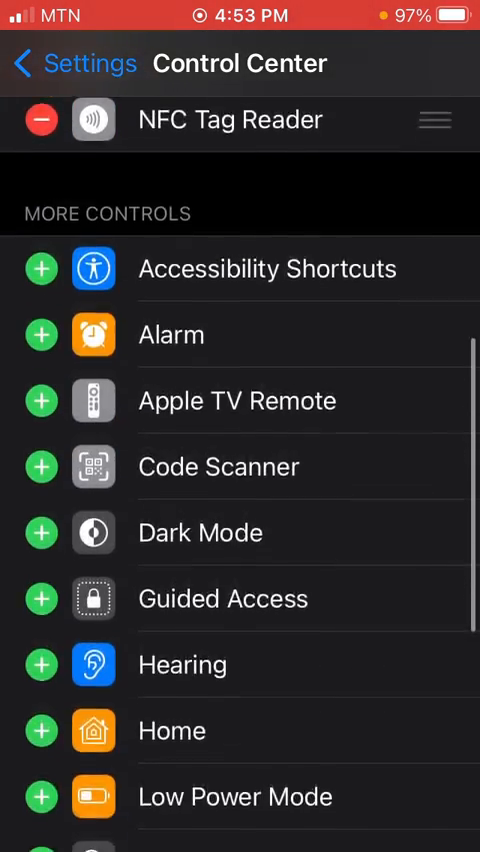
{"action": "scroll", "scroll_direction": "down", "scroll_amount": 3}
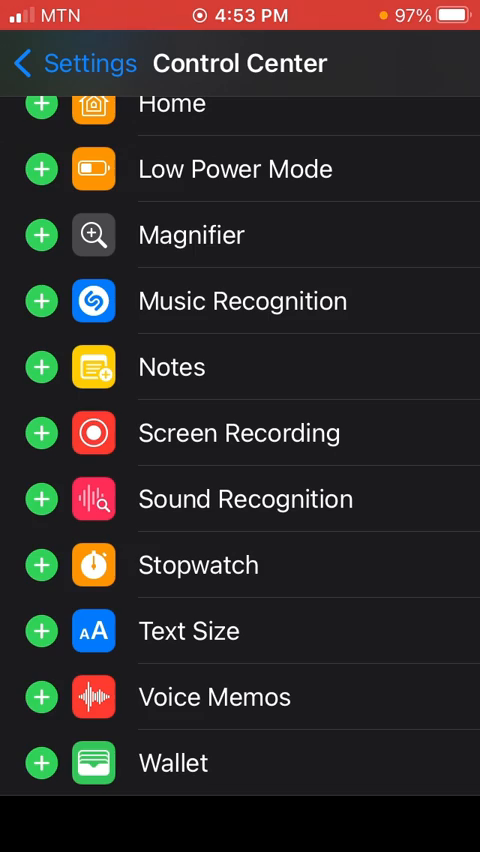
Include Screen Recording among the Control Center controls and return to the home screen.
{"action": "scroll", "scroll_direction": "down", "scroll_amount": 3}
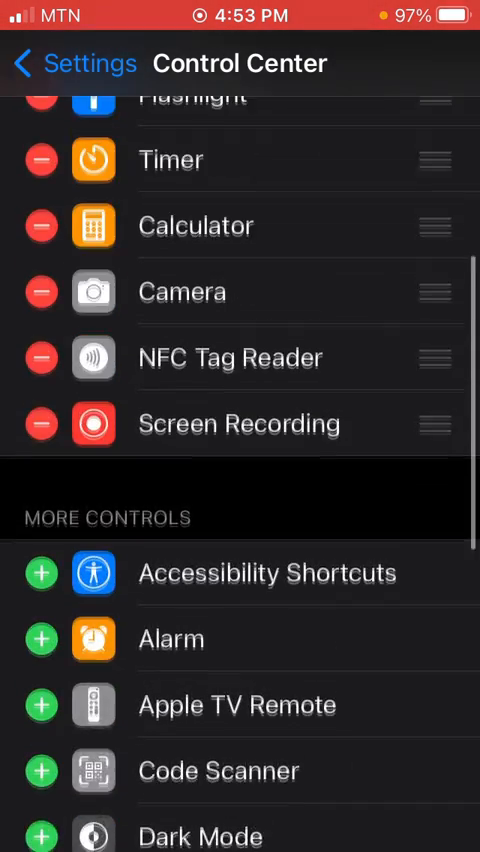
{"action": "scroll", "scroll_direction": "down", "scroll_amount": 3}
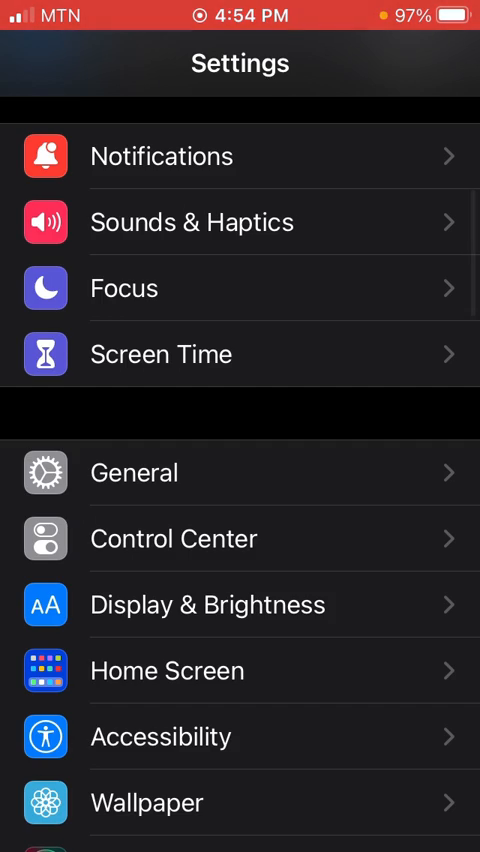
{"action": "key", "text": "home"}
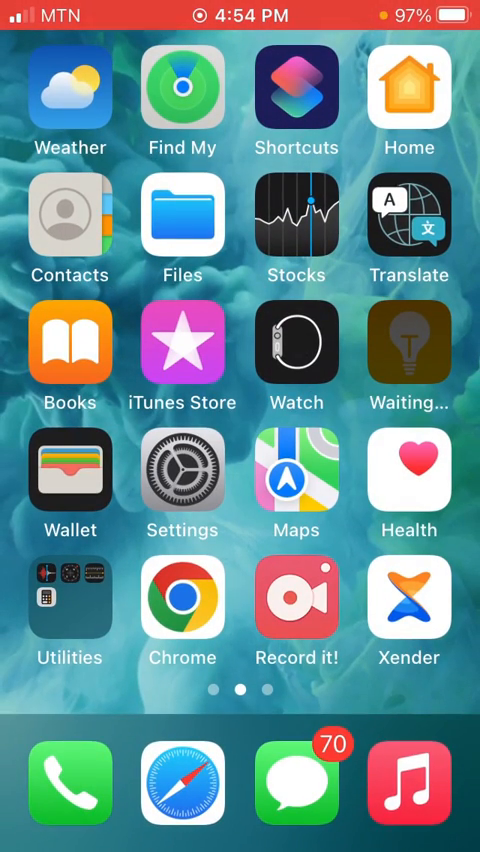